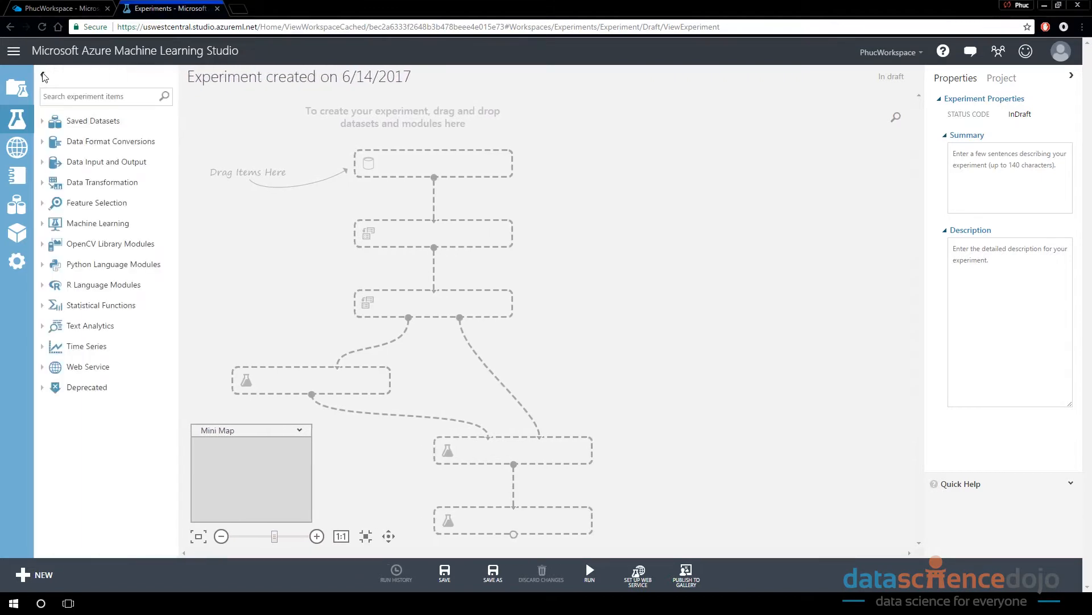
- Expand Saved Datasets to show My Datasets and Samples in the module palette
click(92, 121)
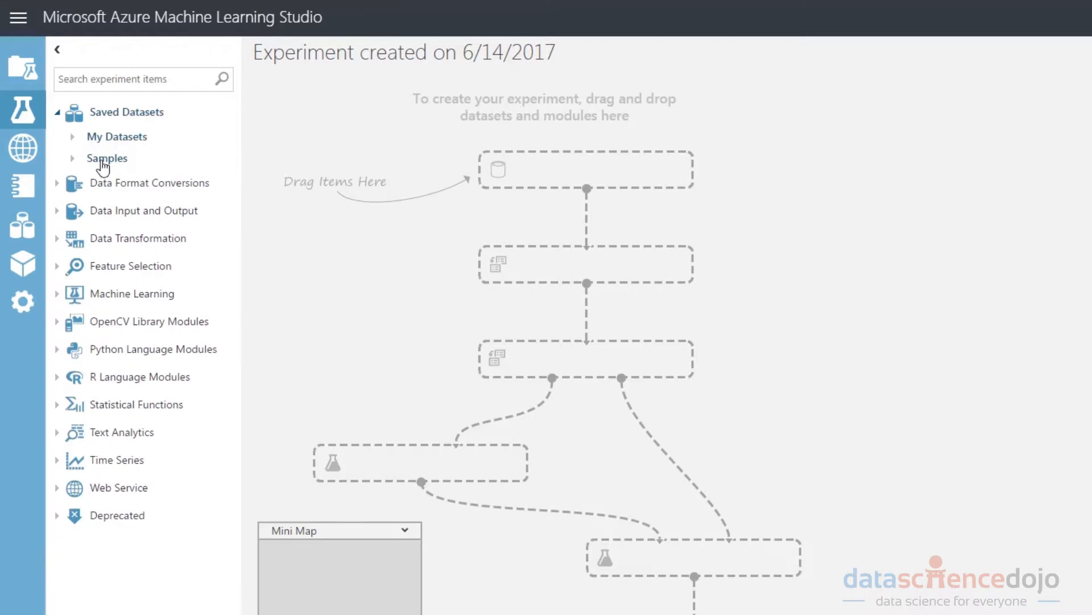
- Expand Samples to reach the Adult Census Income Binary Classification dataset
click(106, 157)
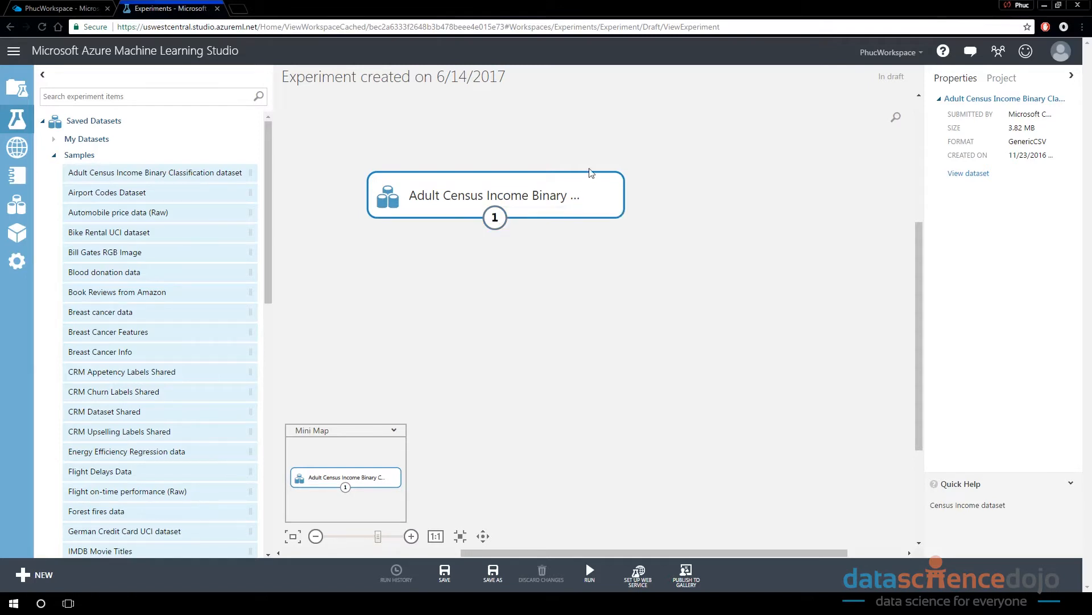
right_click(495, 218)
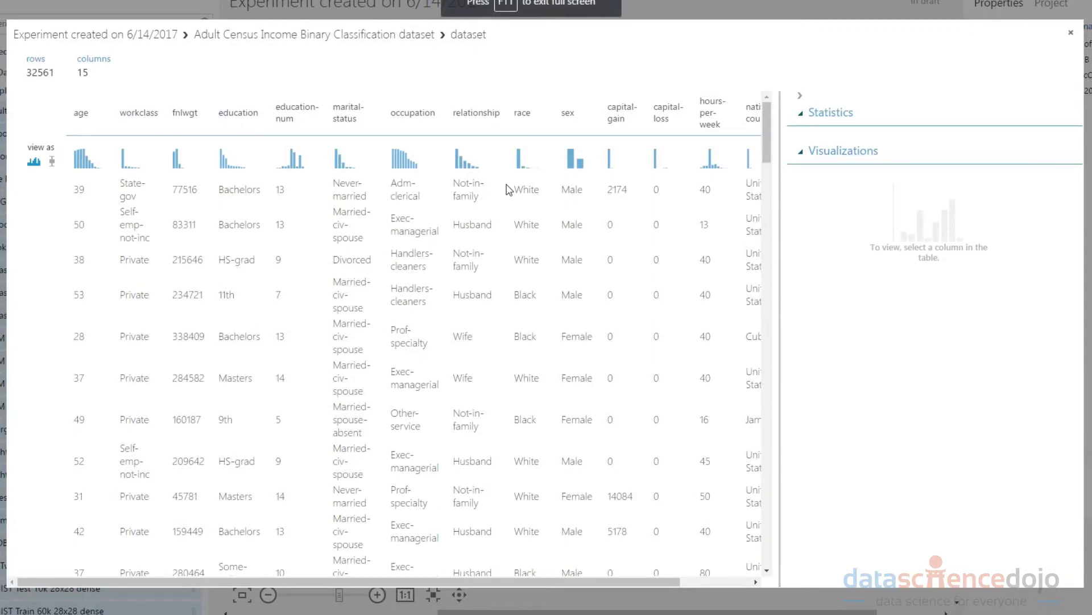
mouse_move(758, 138)
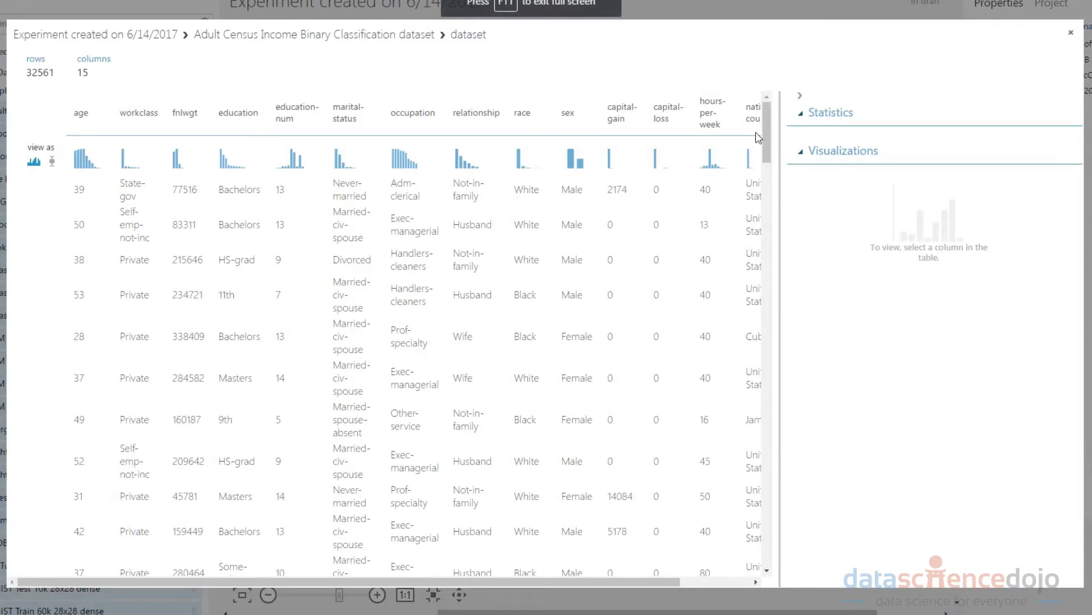
- View the marital-status column's statistics and frequency histogram in the visualization
click(347, 113)
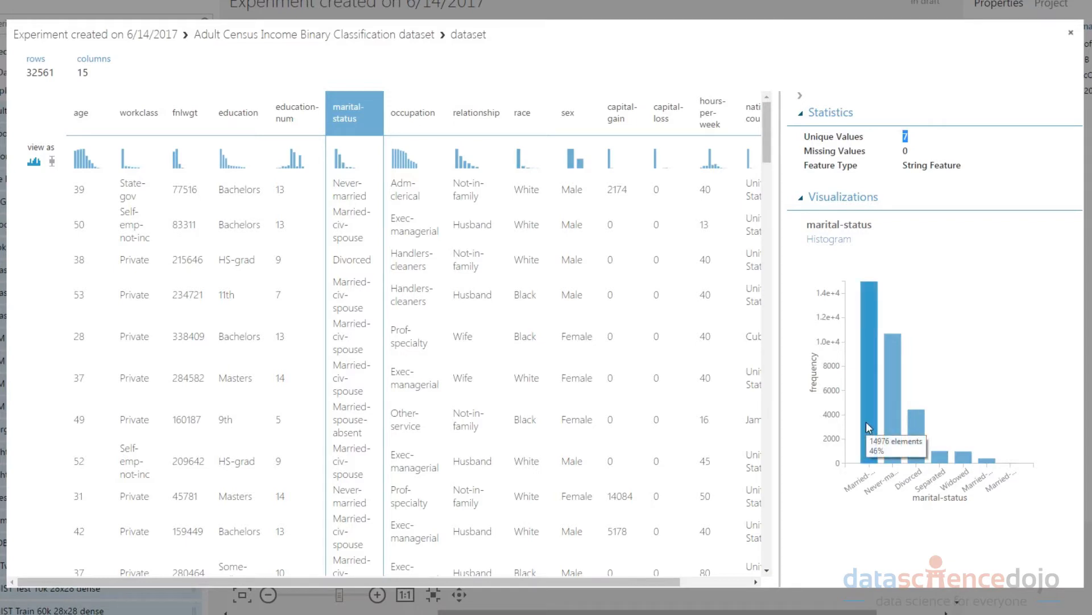
click(297, 113)
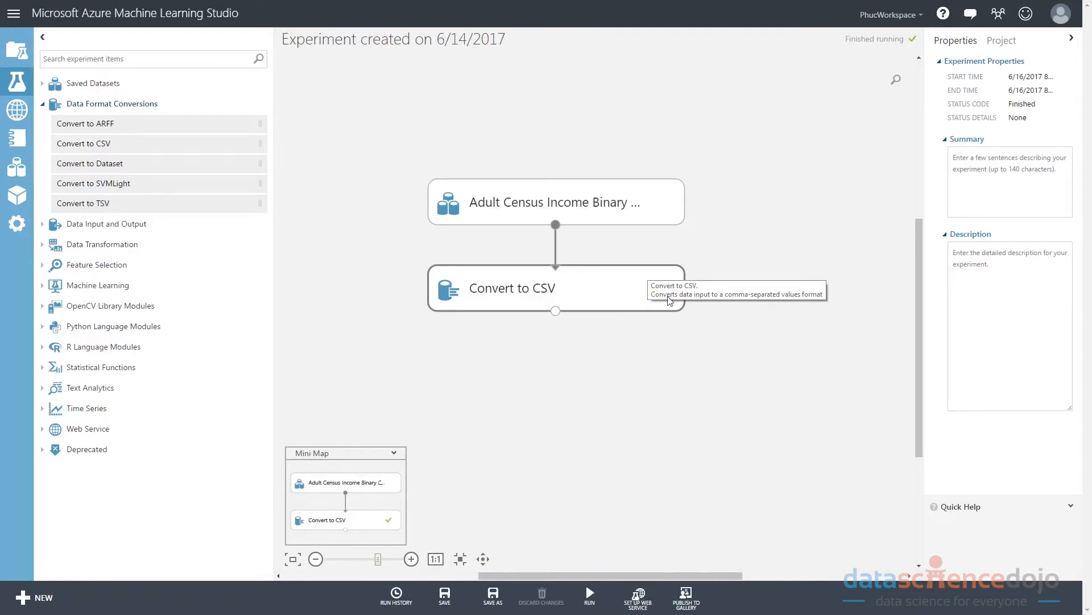
- Select the finished Convert to CSV module before adding Convert to TSV beside it
click(443, 567)
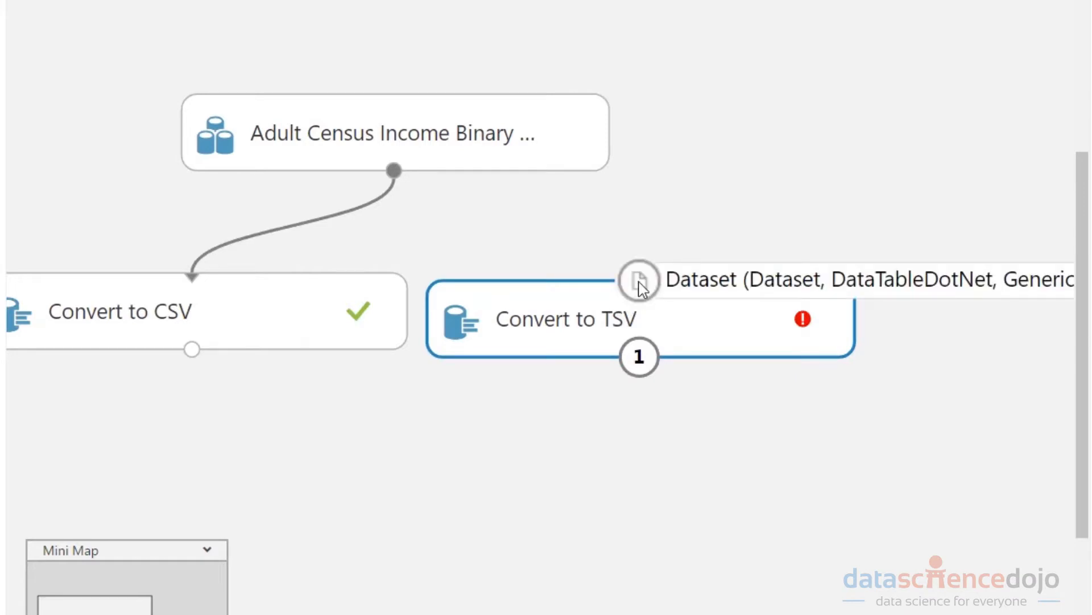
- Connect the census dataset's output to the Convert to TSV input port
click(637, 356)
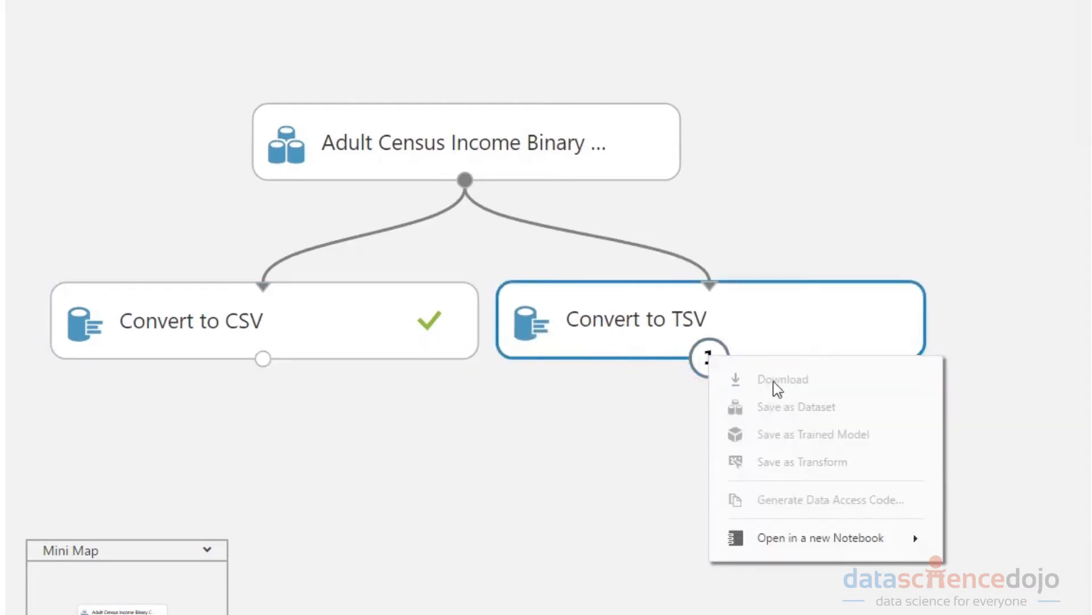
mouse_move(647, 305)
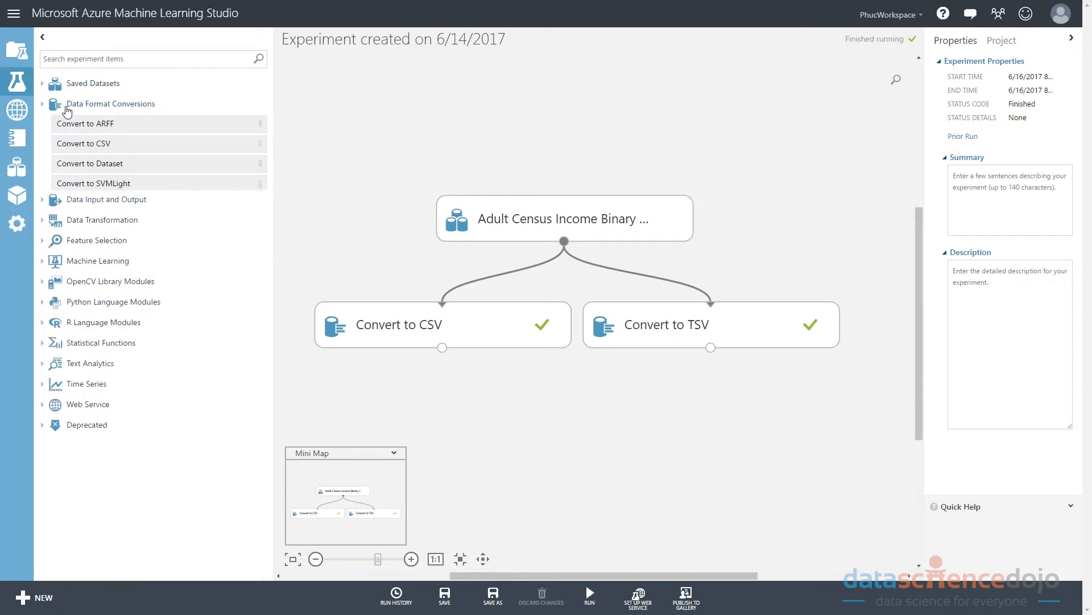
- Filter the module palette with 'export' to find Export Data
text(export)
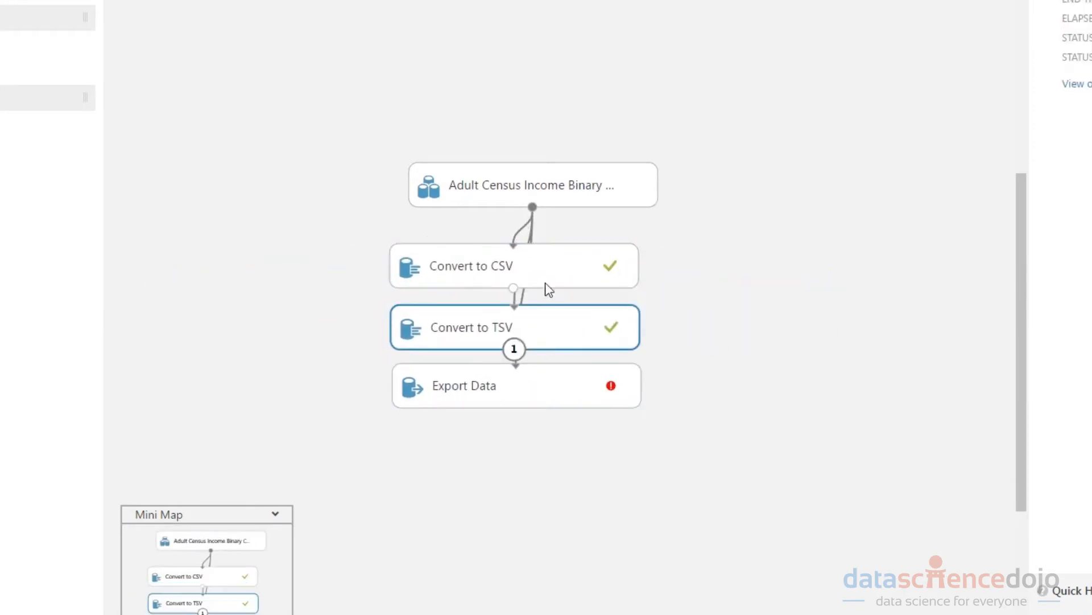
- Rearrange the canvas so Export Data is fed by the census dataset
click(516, 385)
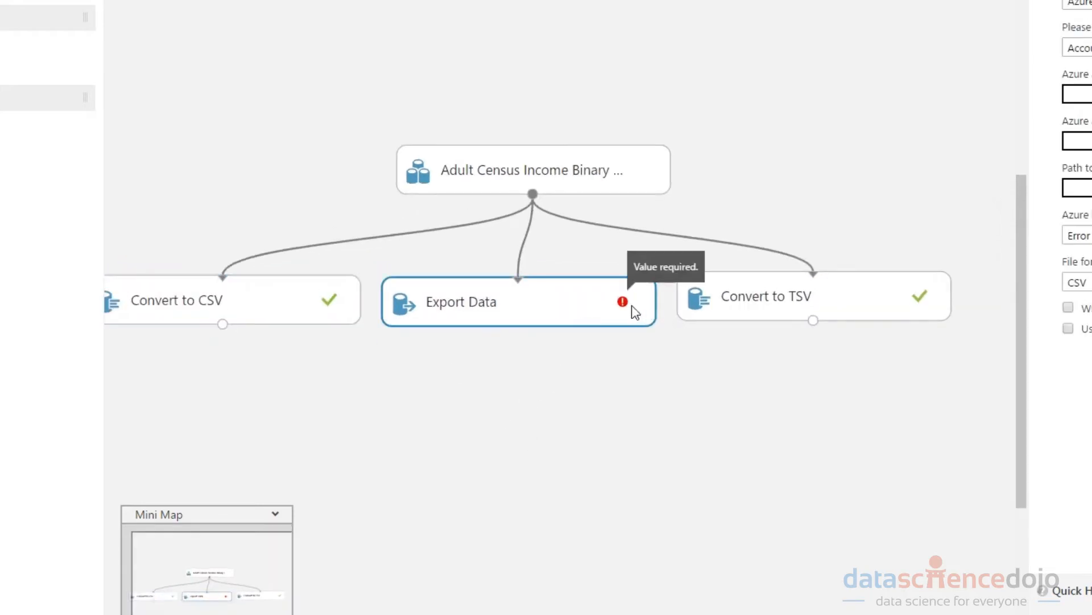
mouse_move(618, 340)
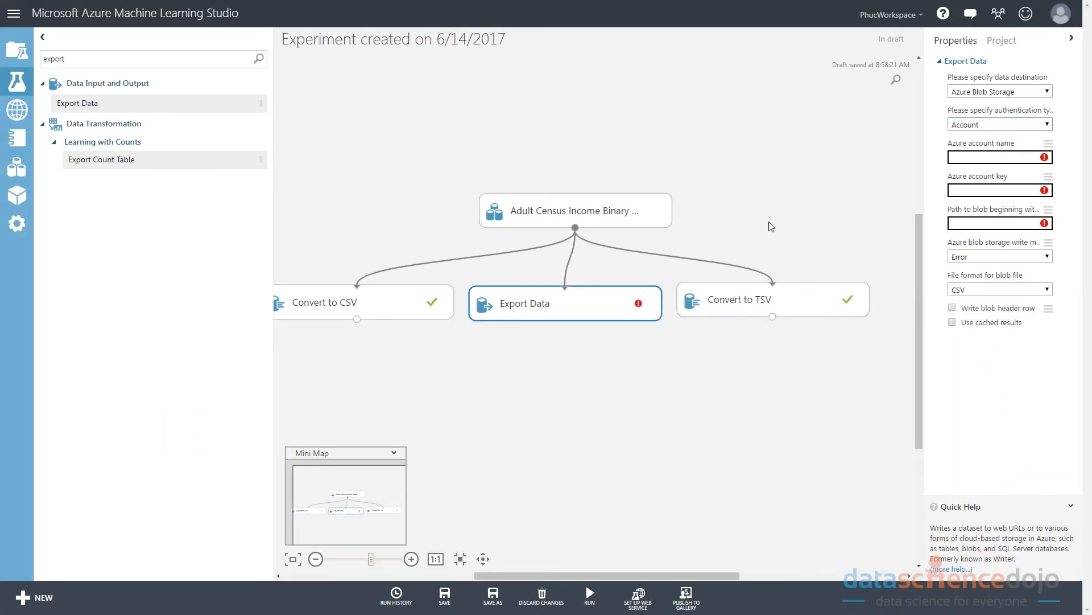
mouse_move(476, 292)
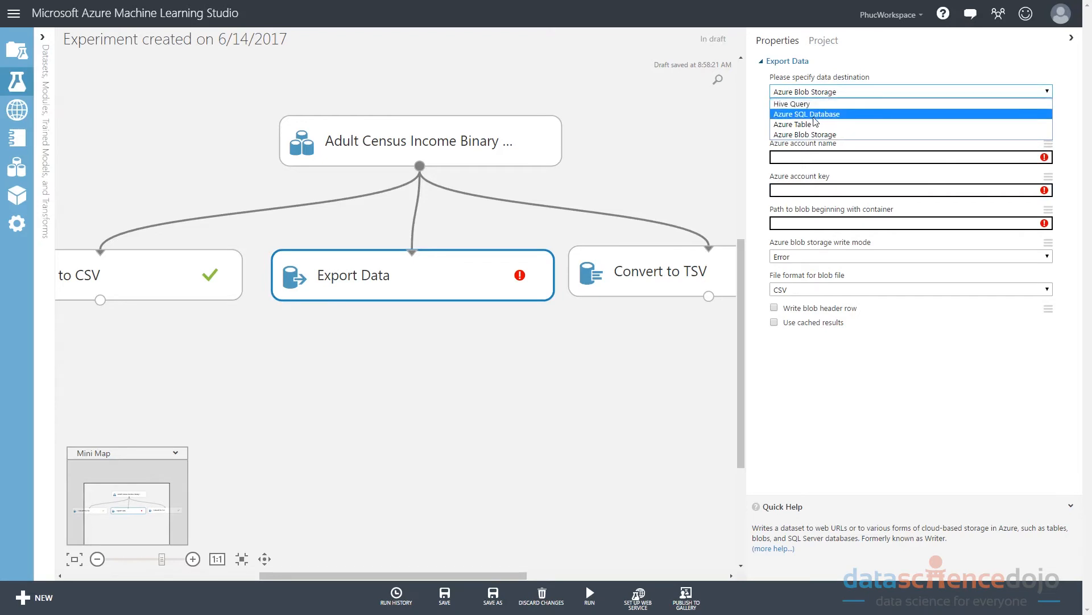
- Choose a data destination option for the Export Data module
click(805, 114)
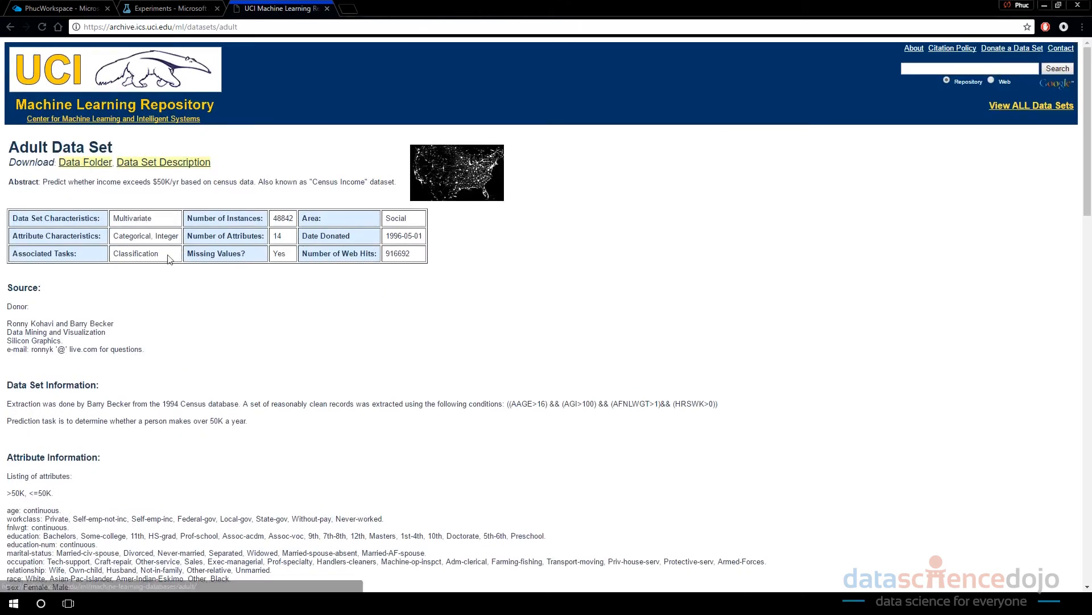
- Place an Import Data module on the canvas with its data-source choices listed
click(85, 161)
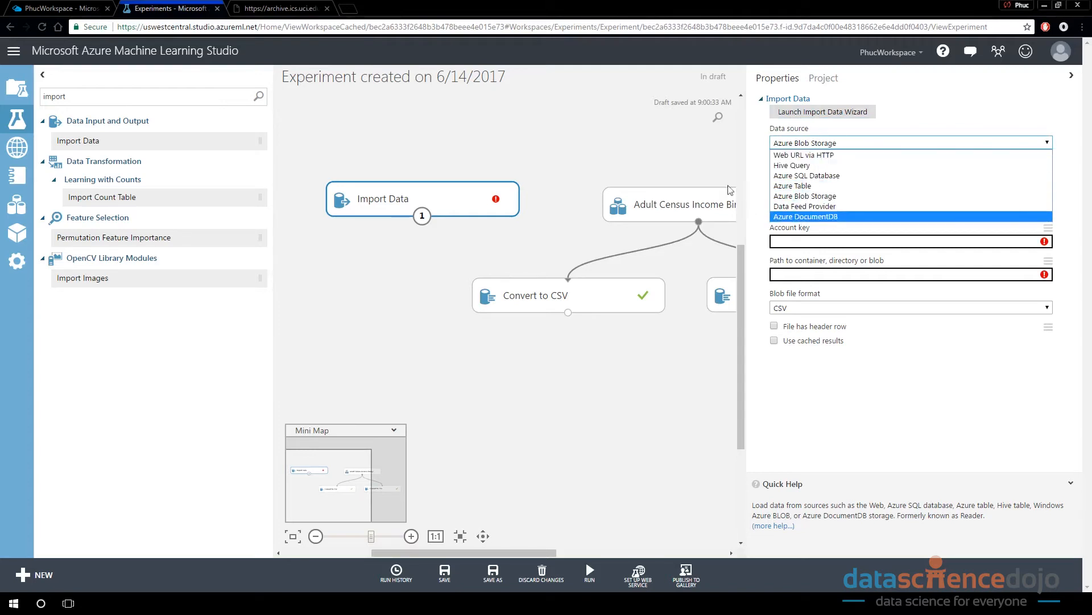
- Set Import Data to Web URL via HTTP reading the UCI adult.data file as CSV
click(804, 155)
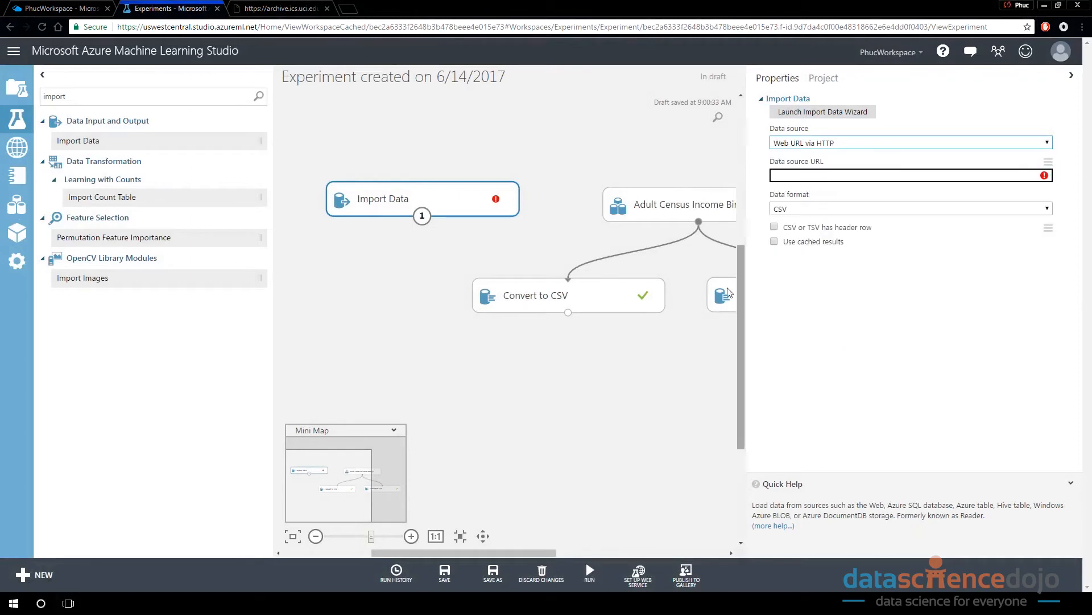
text(https://archive.ics.uci.edu/ml/machine-learning-databases/adult/adult.data)
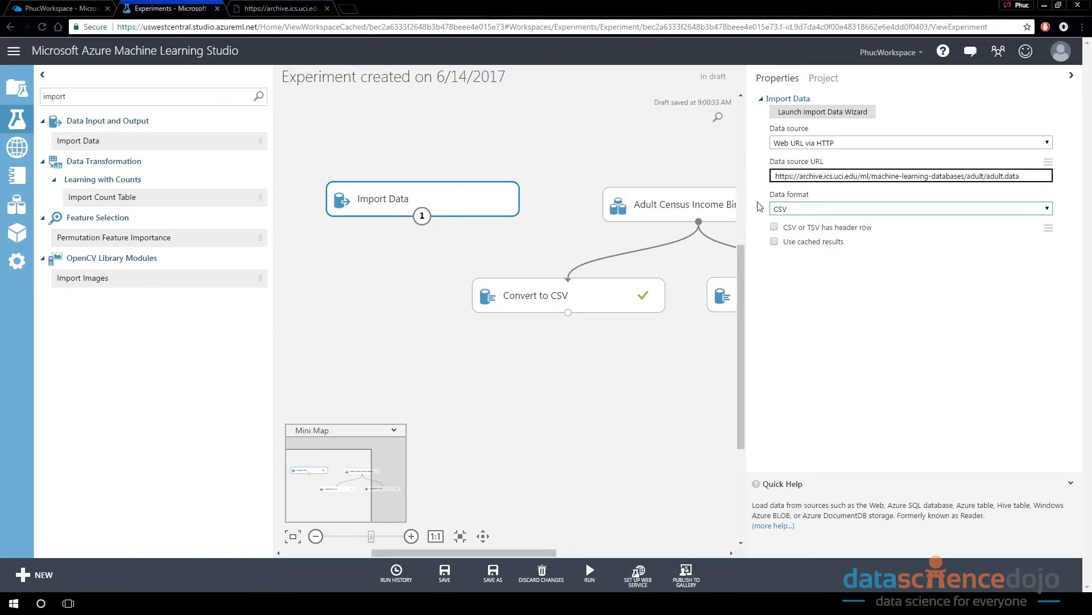
click(279, 8)
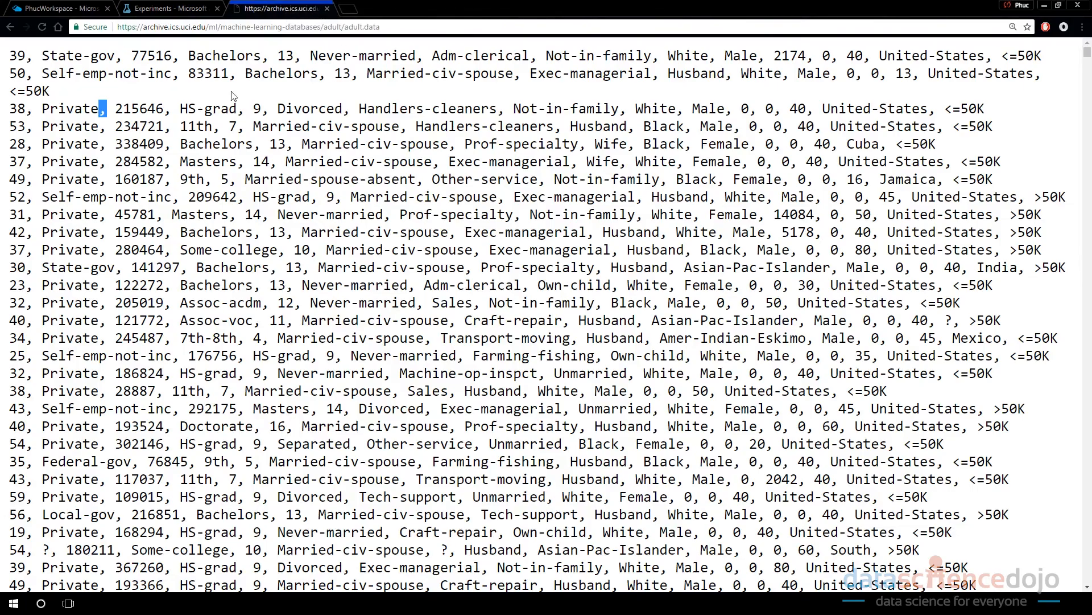
- Switch between the raw adult.data browser tab and the Studio experiment
click(167, 8)
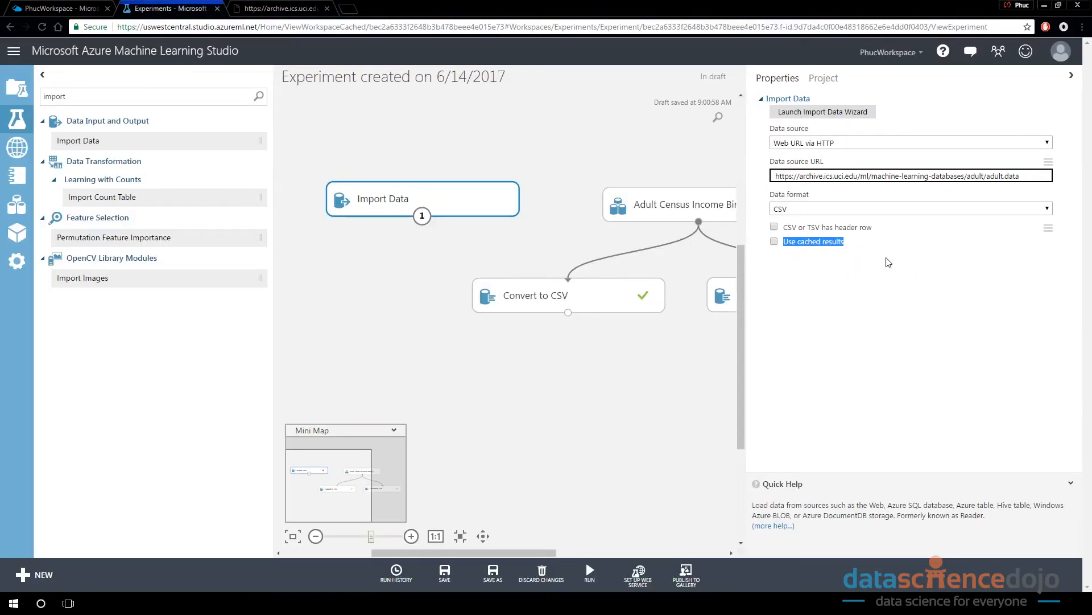
click(278, 8)
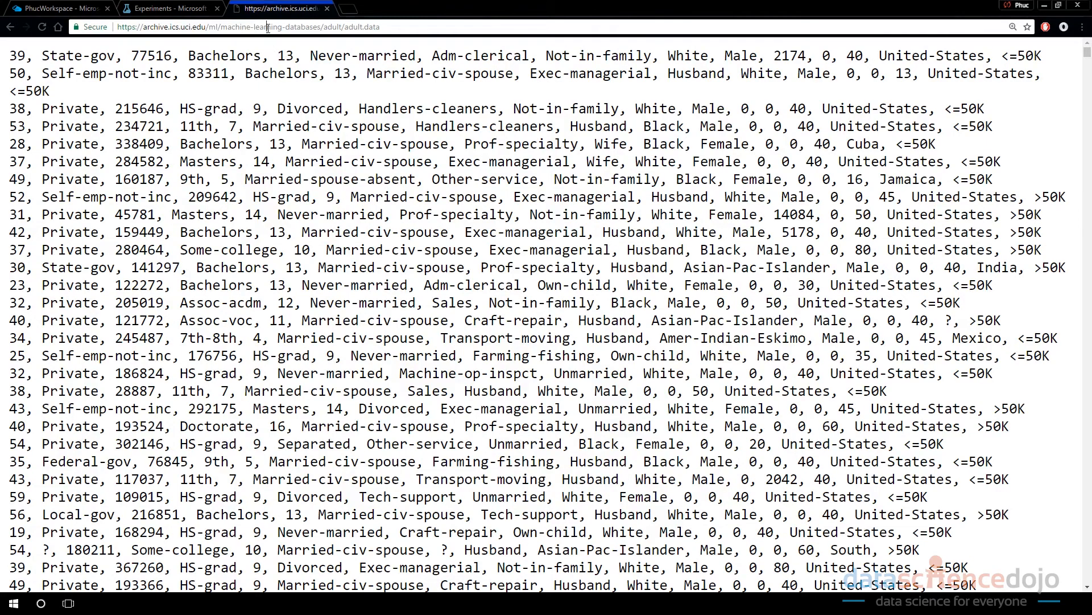
click(167, 8)
text(adult.data.csv)
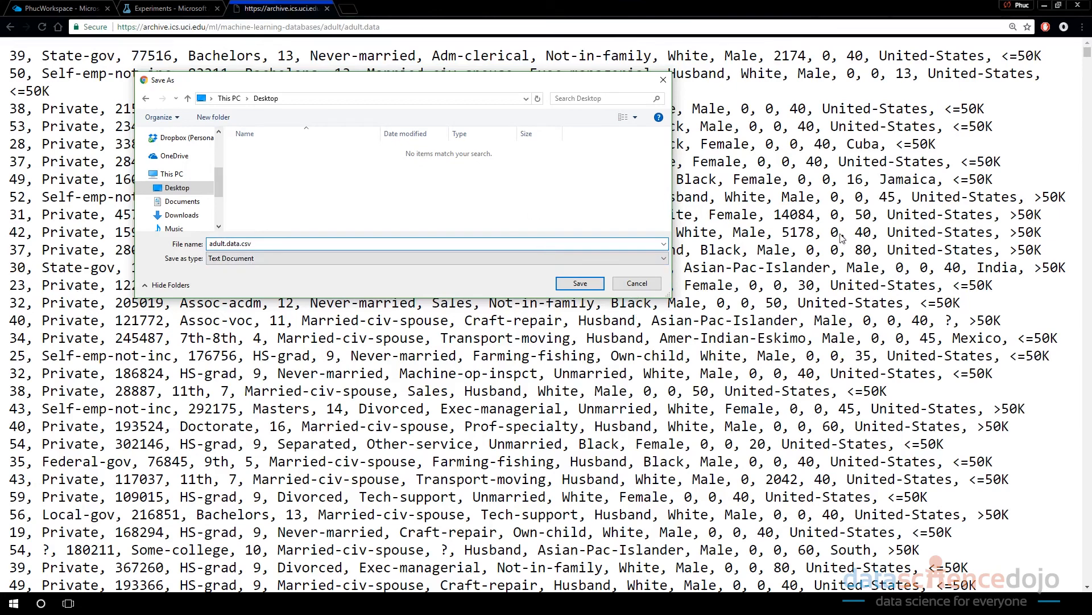
- Save the raw adult census page to the Desktop as adult.data.csv
click(580, 283)
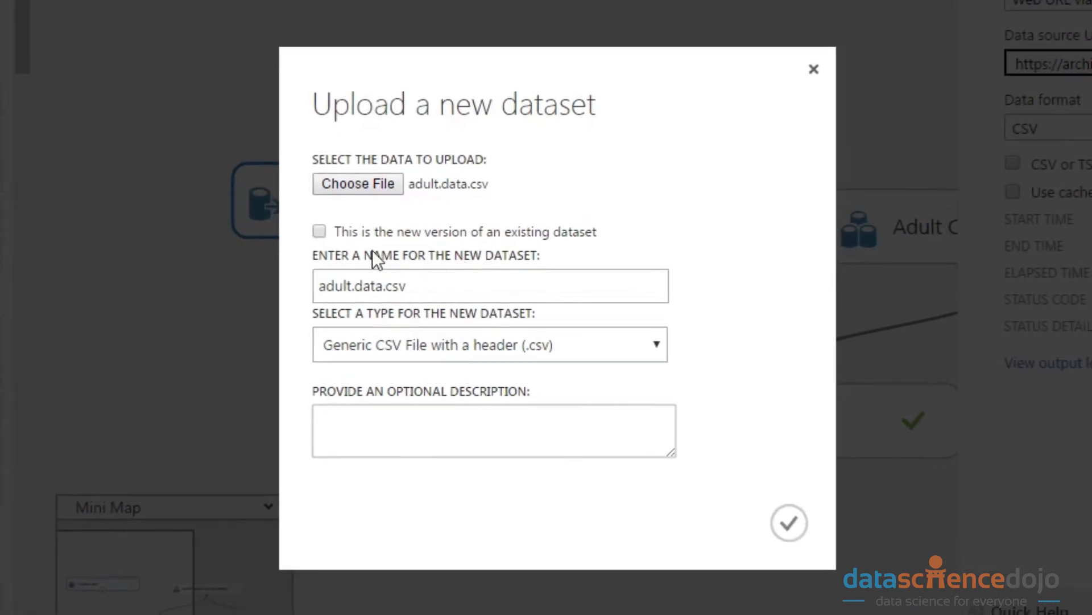
- Name the dataset 'True Adult Census Data', keep Generic CSV with header, add a description, and upload it
text(True Adult Census Data)
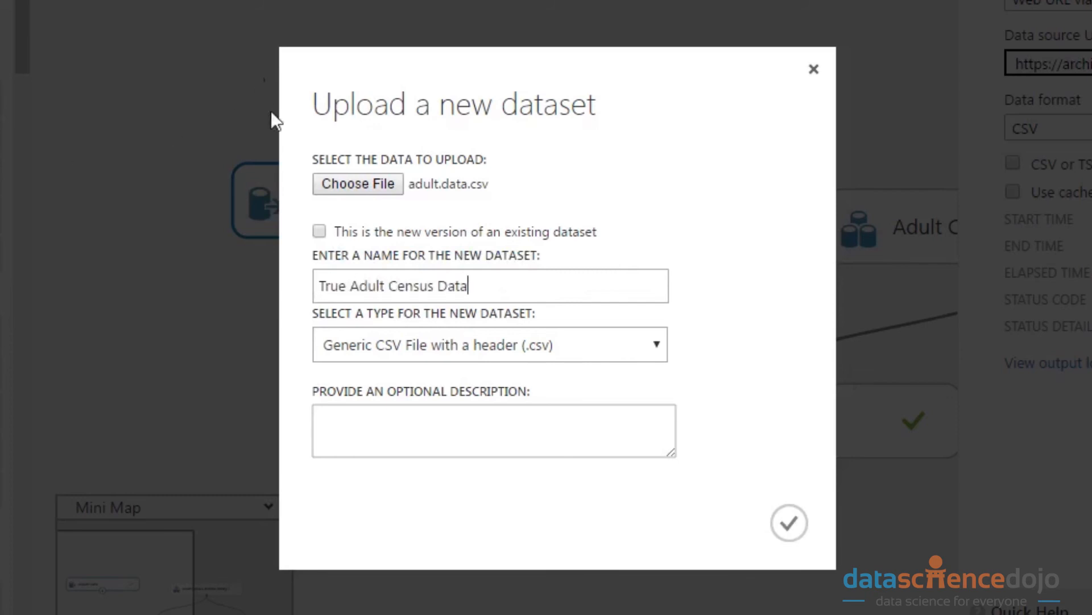
click(489, 344)
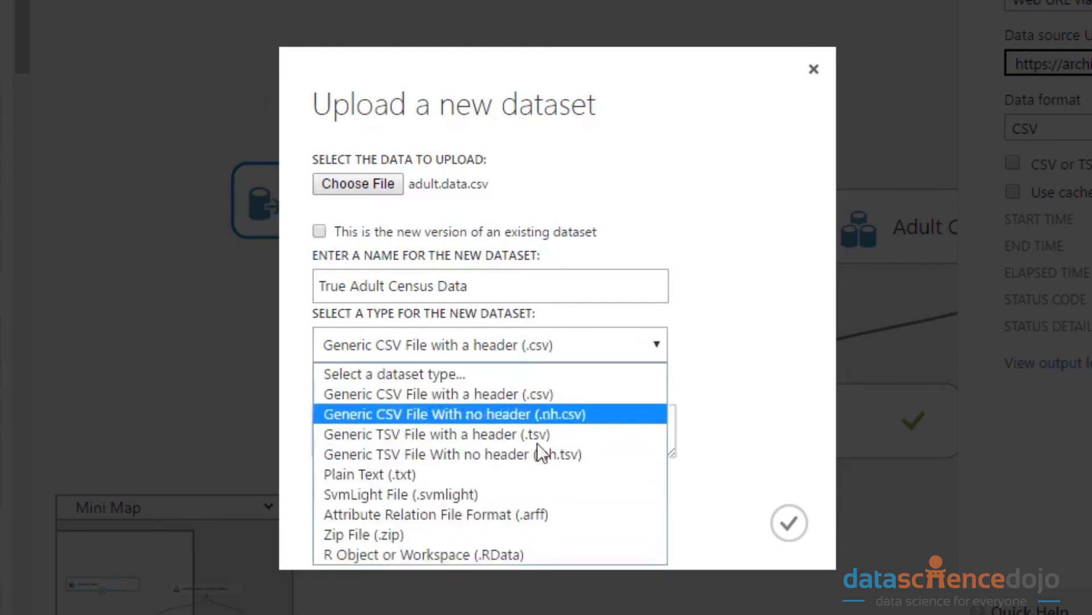
mouse_move(570, 424)
text(Predict whether income exceeds $50K/yr based on census data. F)
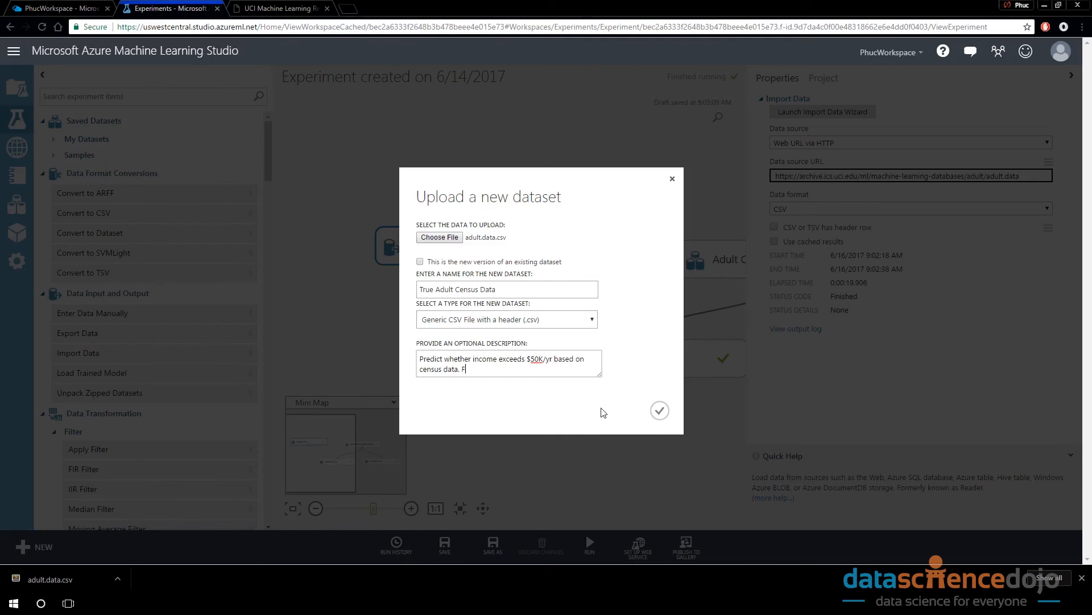
click(659, 410)
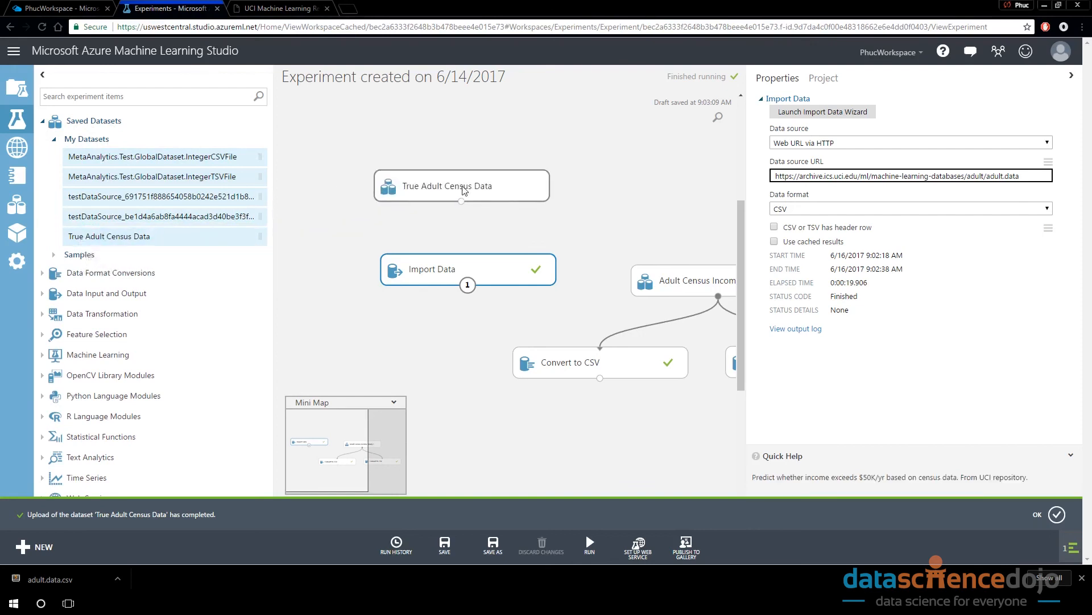